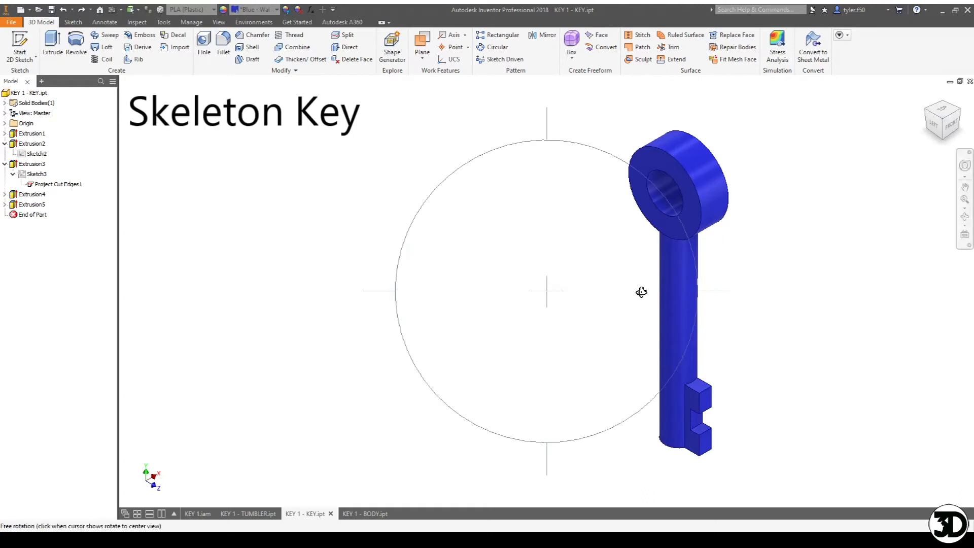
Orbit the skeleton key to view its ring bow, shank and bit side-on
{"action": "left_click_drag", "start_coordinate": [641, 292], "coordinate": [514, 317]}
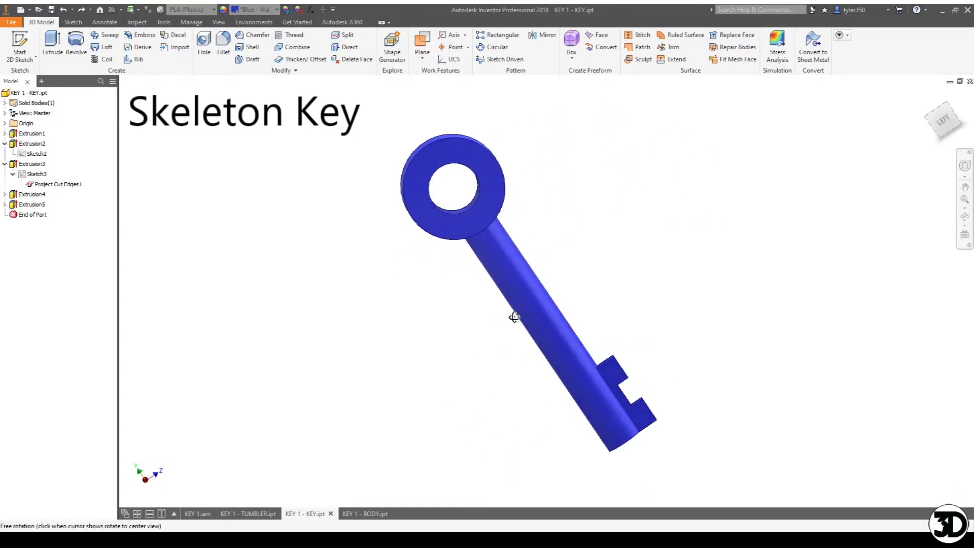
{"action": "left_click_drag", "start_coordinate": [514, 317], "coordinate": [369, 281]}
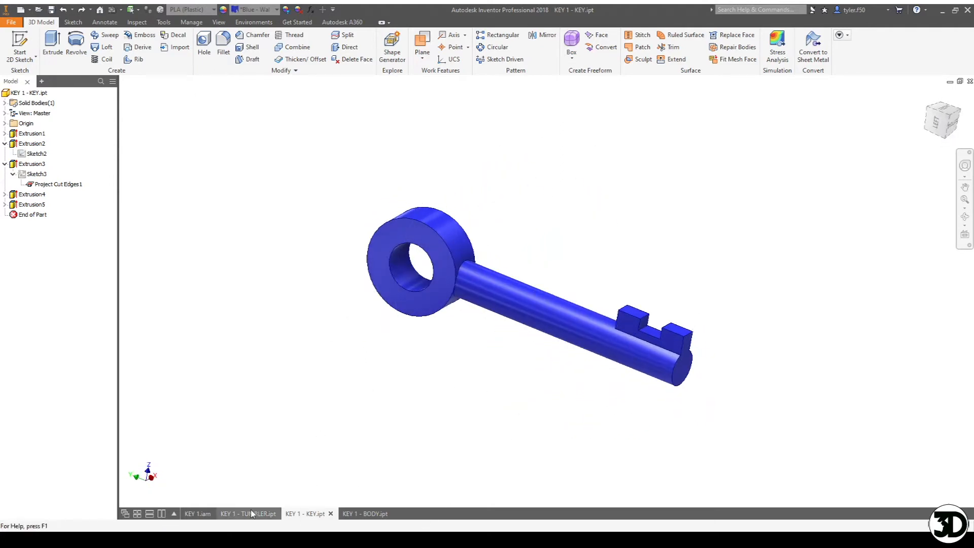
Switch to KEY 1 - TUMBLER.ipt and orbit to see its face, hub and underside
{"action": "left_click", "coordinate": [247, 513]}
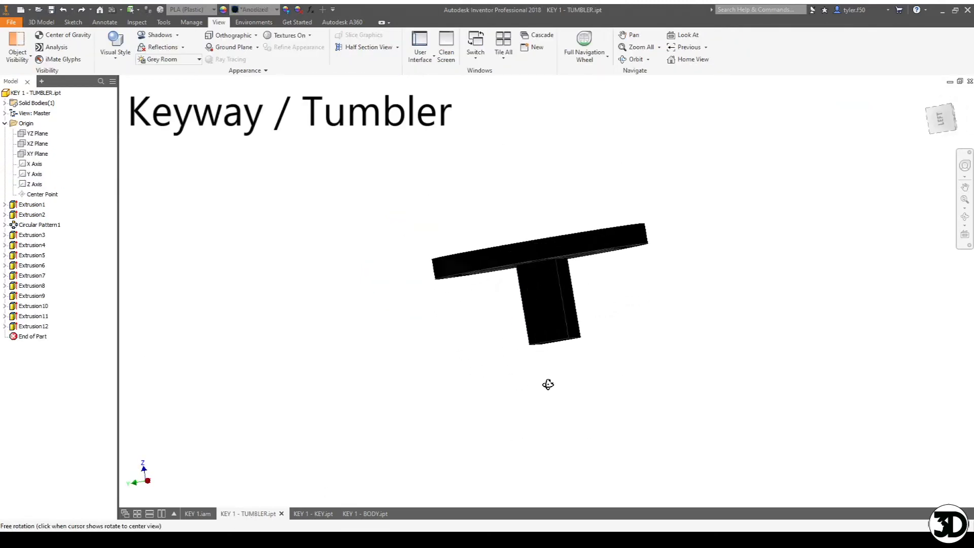
{"action": "left_click_drag", "start_coordinate": [548, 384], "coordinate": [603, 481]}
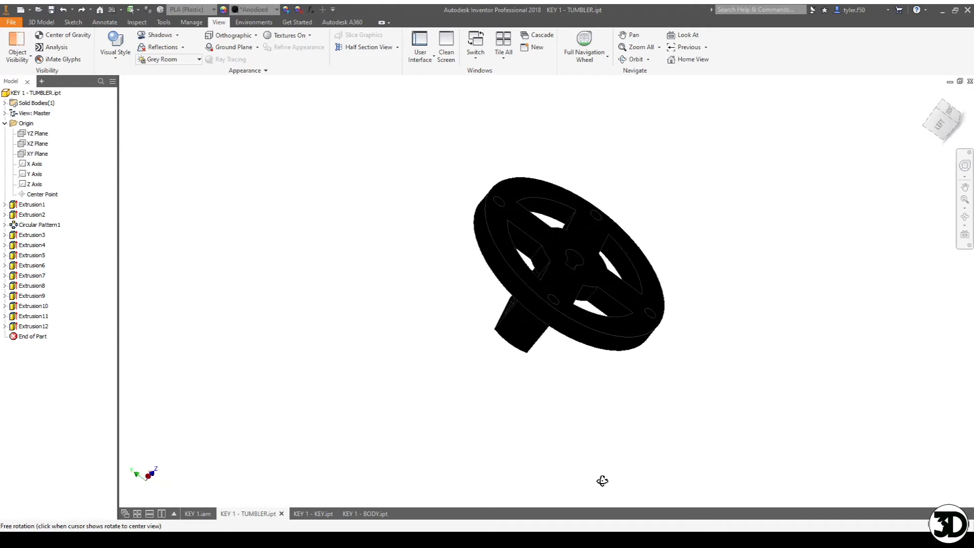
{"action": "left_click_drag", "start_coordinate": [601, 481], "coordinate": [590, 347]}
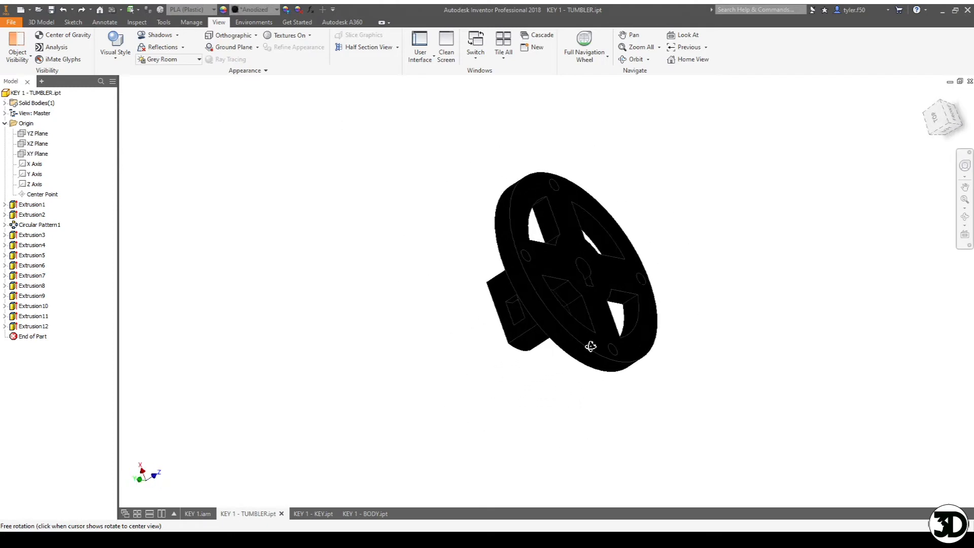
{"action": "left_click_drag", "start_coordinate": [590, 346], "coordinate": [476, 340]}
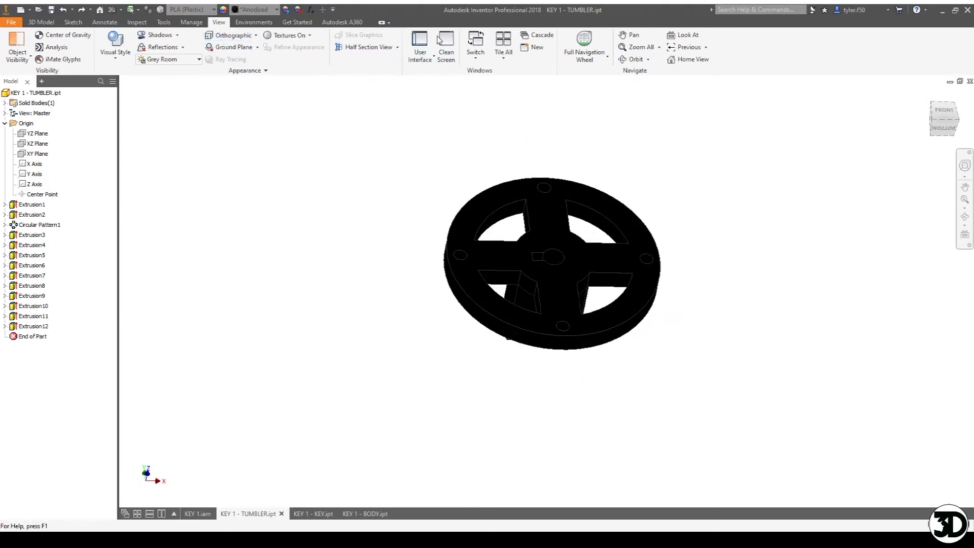
Make a half section view of the tumbler through the XY plane, orbiting toward the hub cutout
{"action": "left_click", "coordinate": [363, 46]}
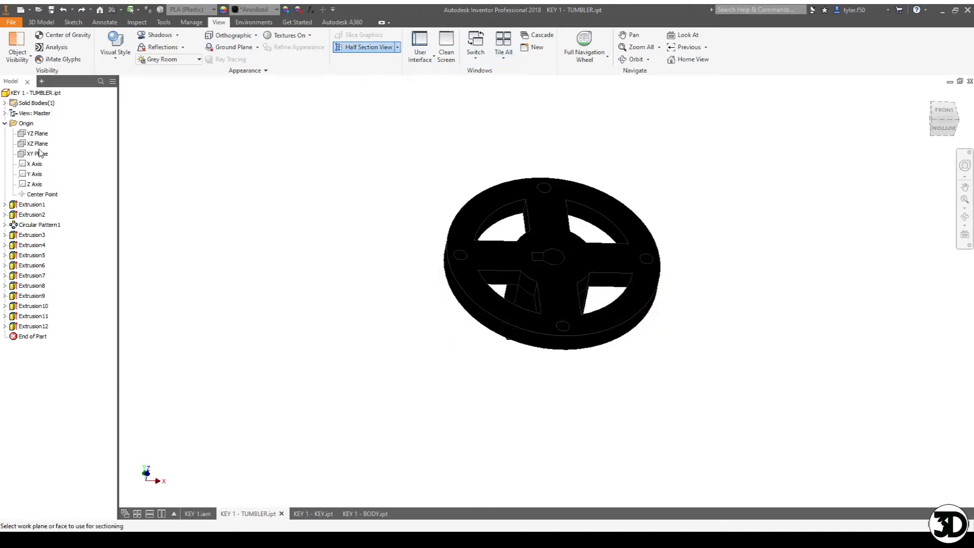
{"action": "left_click", "coordinate": [36, 143]}
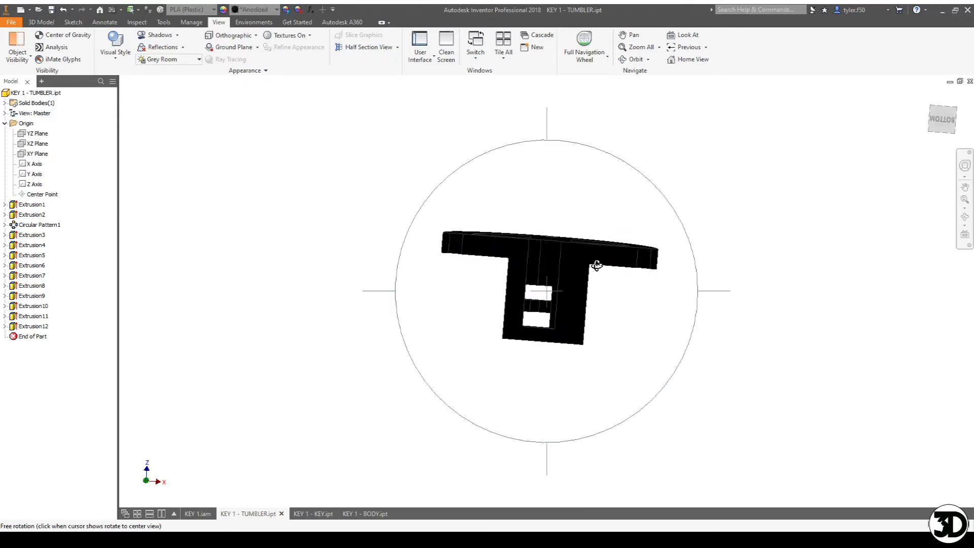
{"action": "left_click_drag", "start_coordinate": [595, 265], "coordinate": [540, 299]}
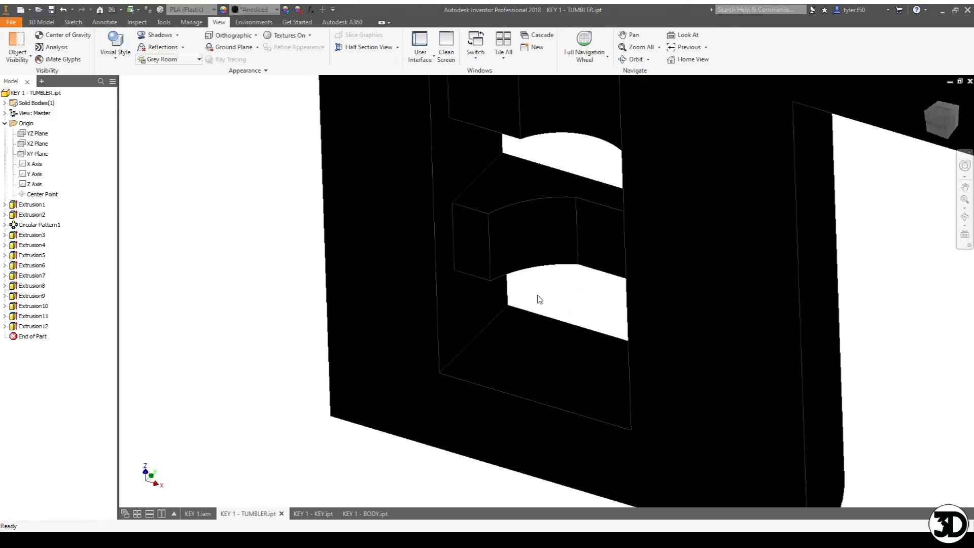
{"action": "left_click_drag", "start_coordinate": [539, 299], "coordinate": [560, 262]}
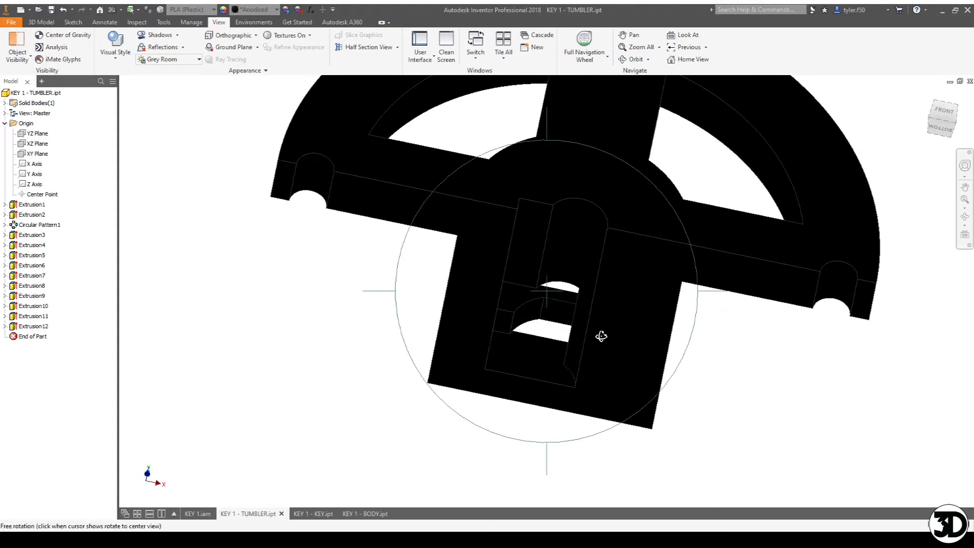
Orbit the sectioned hub to examine the curved keyway cutout profiles from several angles
{"action": "left_click_drag", "start_coordinate": [602, 336], "coordinate": [606, 332]}
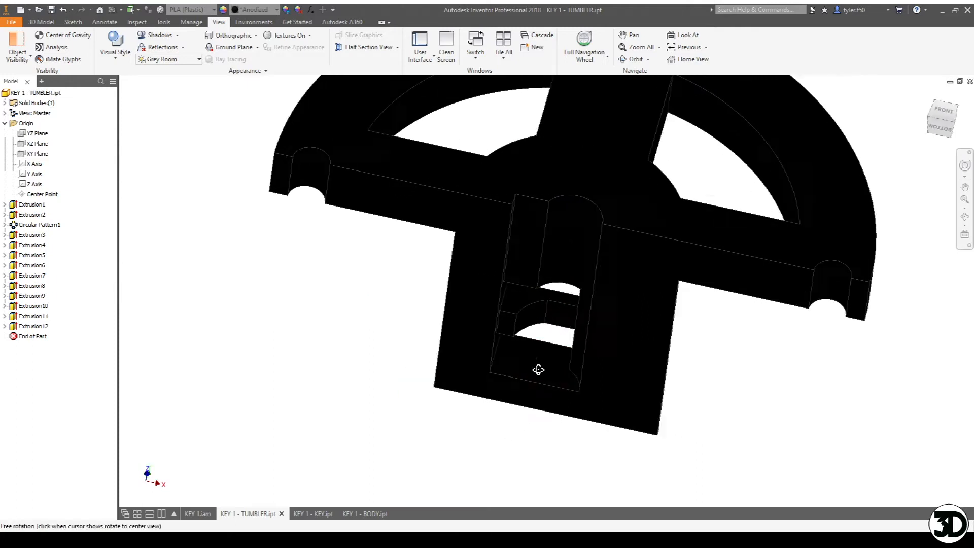
{"action": "left_click_drag", "start_coordinate": [539, 370], "coordinate": [554, 344]}
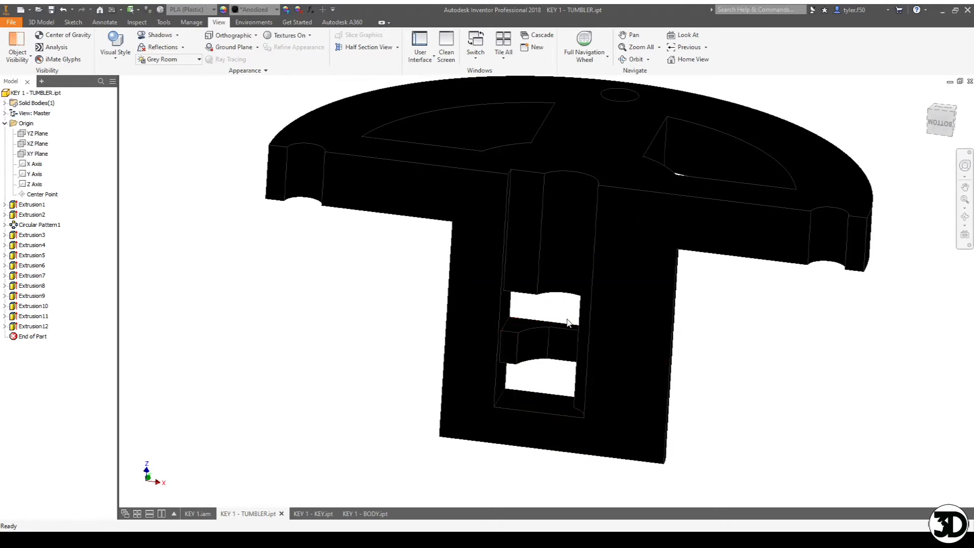
{"action": "left_click_drag", "start_coordinate": [559, 249], "coordinate": [567, 309]}
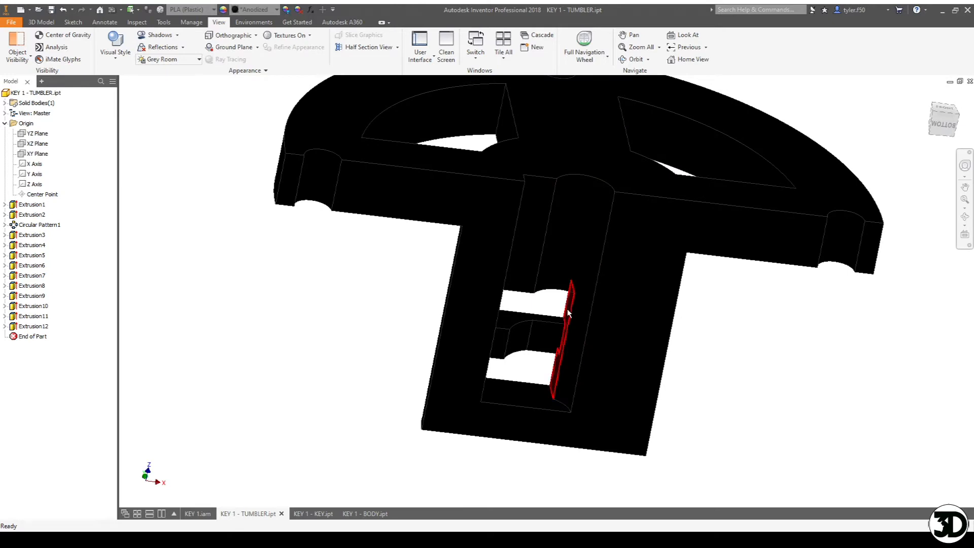
{"action": "left_click_drag", "start_coordinate": [567, 313], "coordinate": [530, 368]}
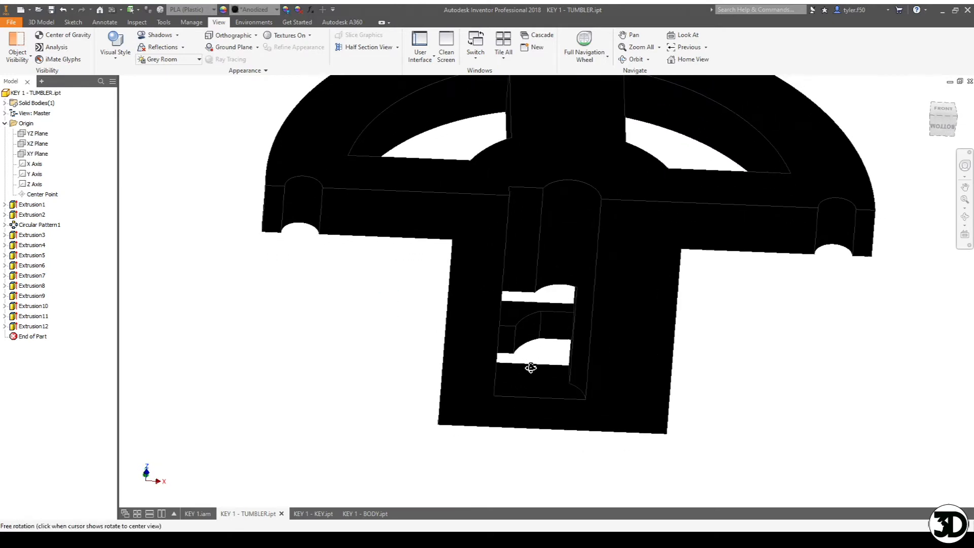
{"action": "mouse_move", "coordinate": [545, 300]}
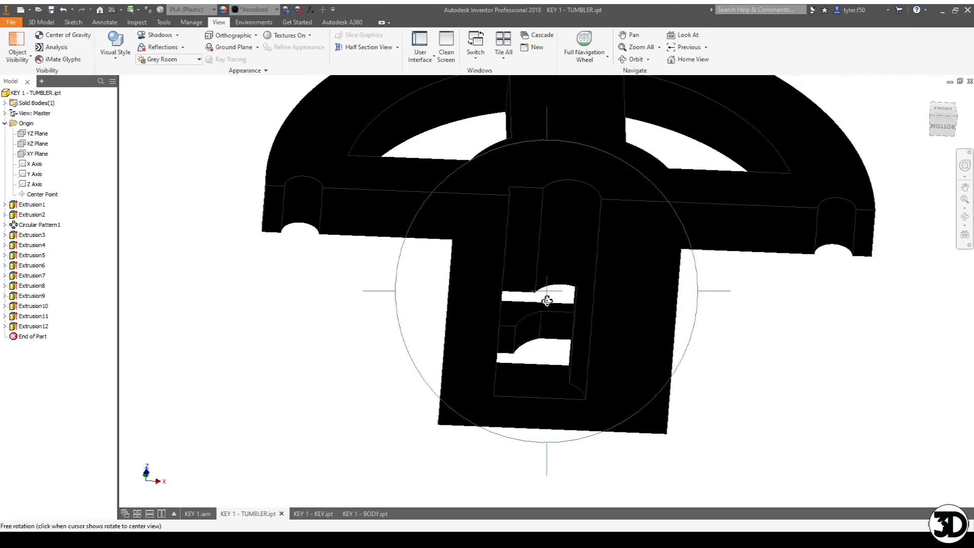
{"action": "left_click_drag", "start_coordinate": [546, 300], "coordinate": [546, 355]}
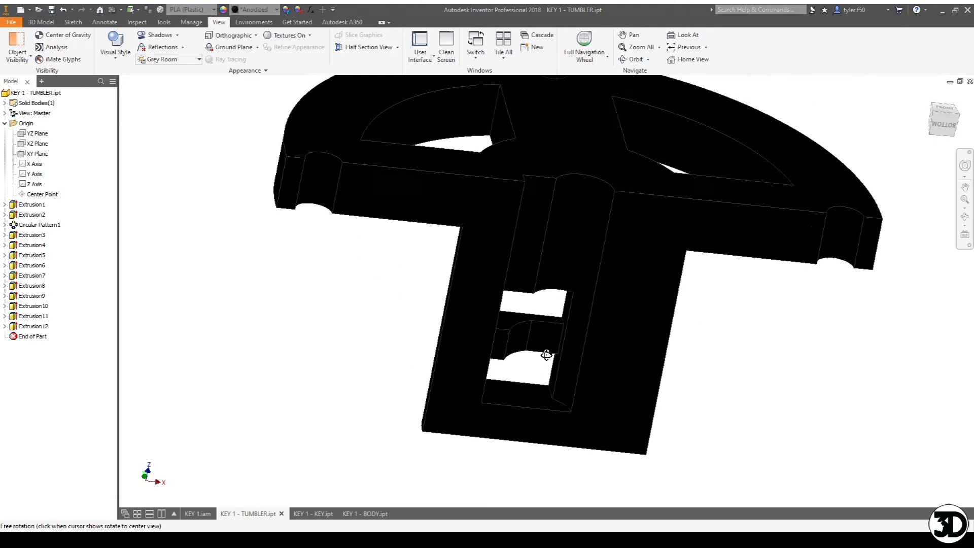
{"action": "left_click_drag", "start_coordinate": [547, 354], "coordinate": [573, 389]}
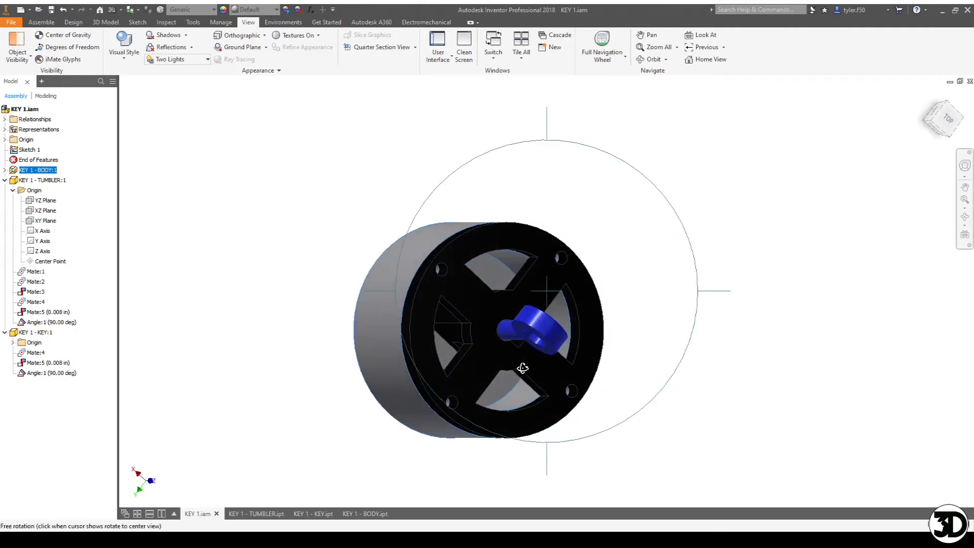
Orbit the KEY 1 assembly from front, above and below, selecting the KEY 1 - KEY:1 component
{"action": "left_click_drag", "start_coordinate": [522, 366], "coordinate": [501, 320]}
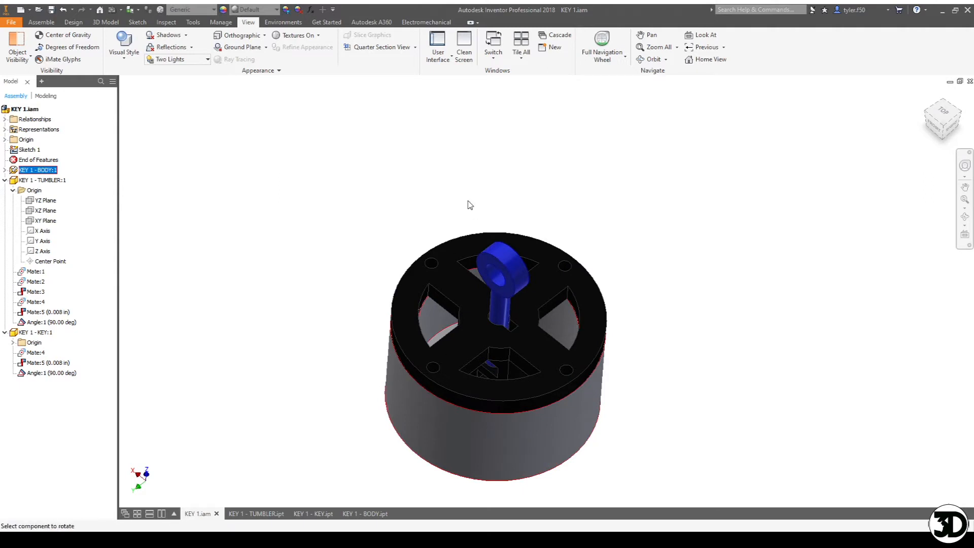
{"action": "left_click_drag", "start_coordinate": [470, 205], "coordinate": [576, 303]}
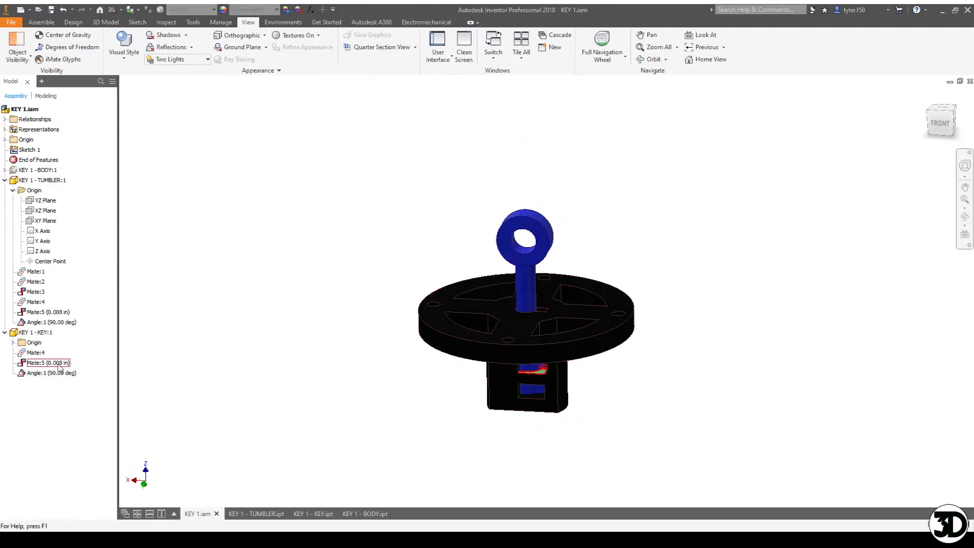
{"action": "left_click", "coordinate": [48, 363]}
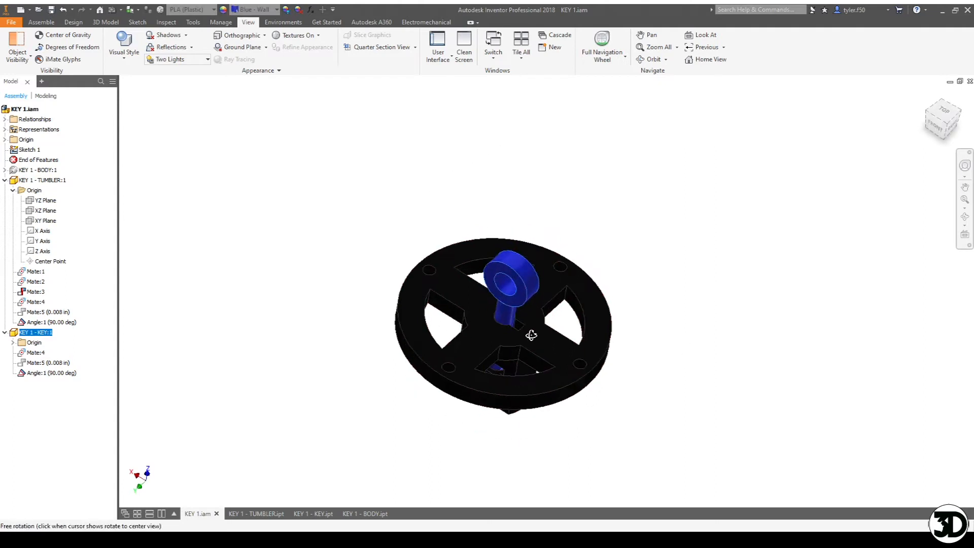
{"action": "left_click_drag", "start_coordinate": [531, 335], "coordinate": [522, 253]}
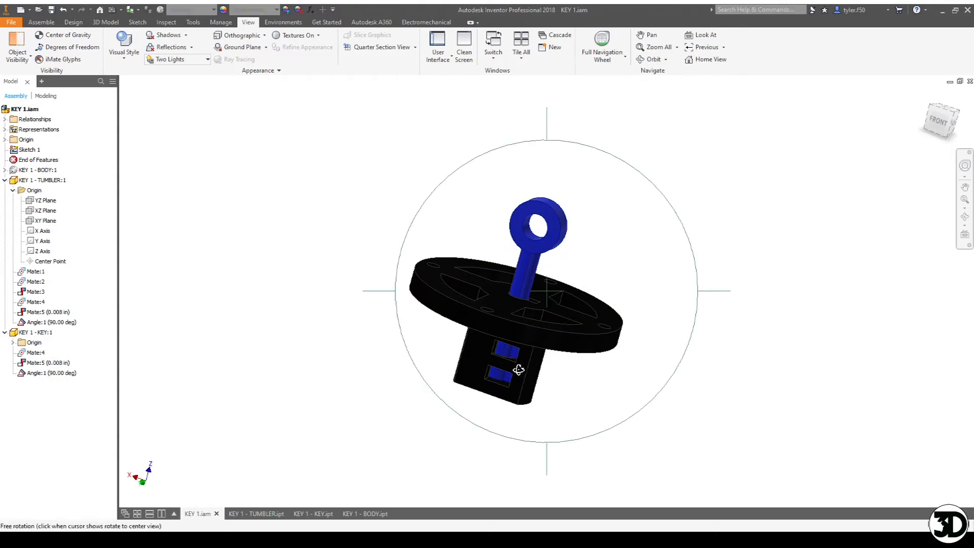
{"action": "left_click_drag", "start_coordinate": [519, 370], "coordinate": [464, 349]}
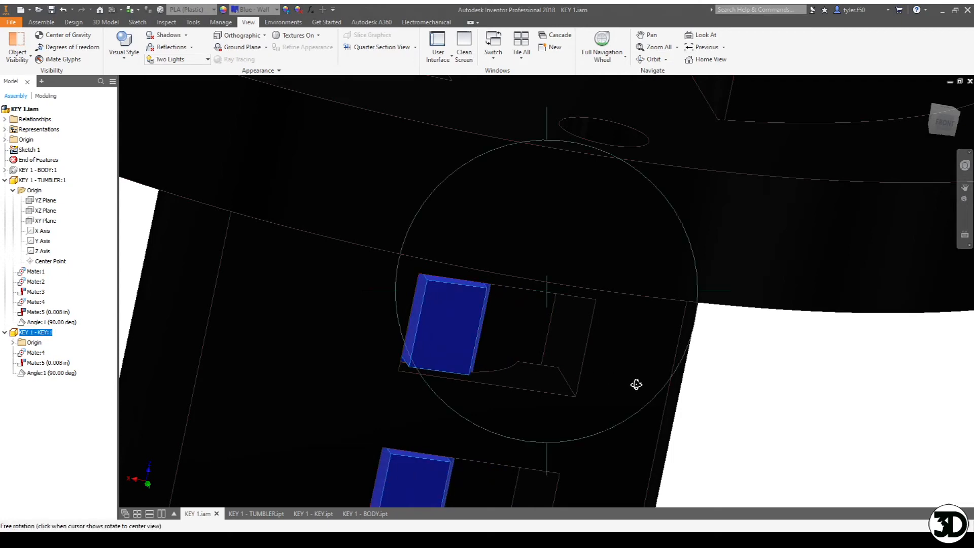
Orbit close to the key bits and drag the key to turn them through the tumbler slots
{"action": "left_click_drag", "start_coordinate": [637, 384], "coordinate": [349, 277]}
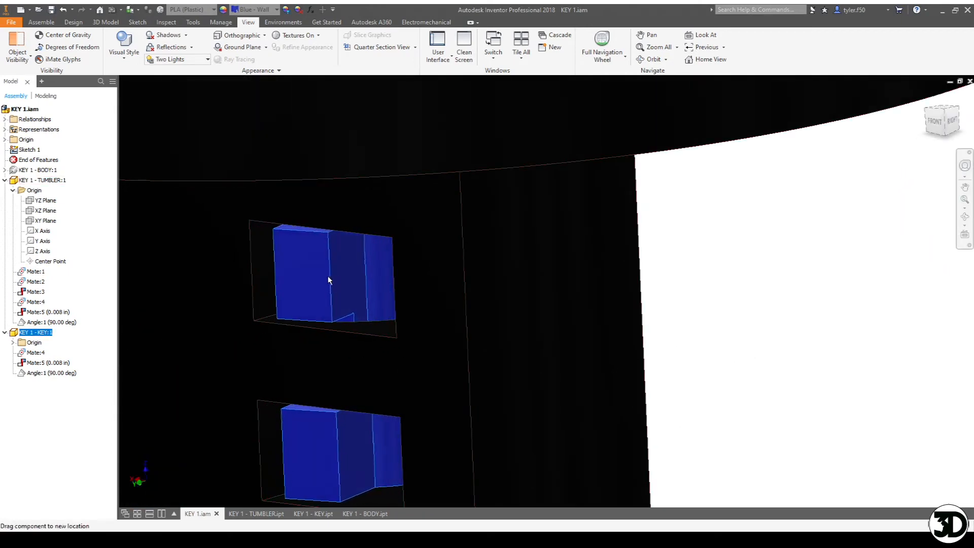
{"action": "left_click_drag", "start_coordinate": [329, 279], "coordinate": [464, 329]}
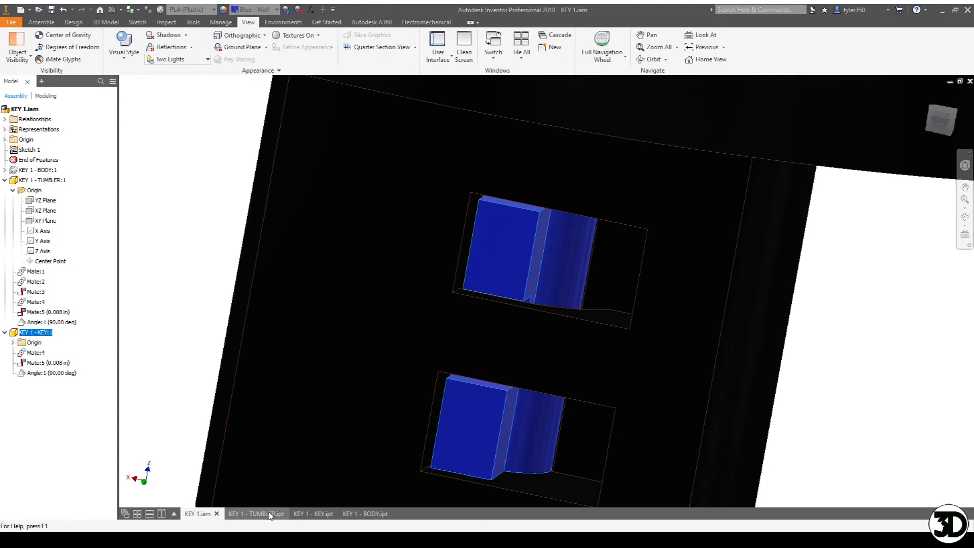
Switch to the KEY 1 - TUMBLER.ipt part and bring up Sketch11 with its hub dimensions
{"action": "left_click", "coordinate": [256, 514]}
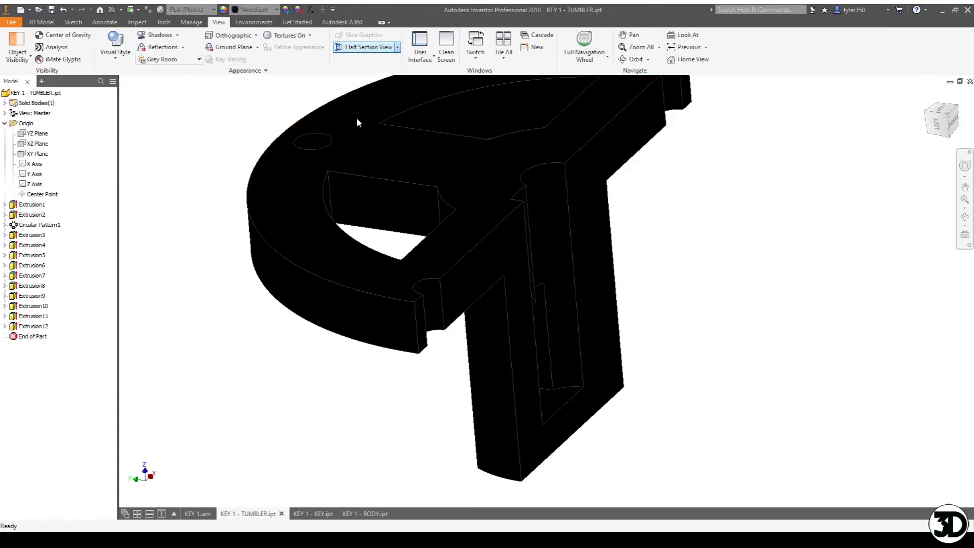
{"action": "left_click", "coordinate": [366, 46]}
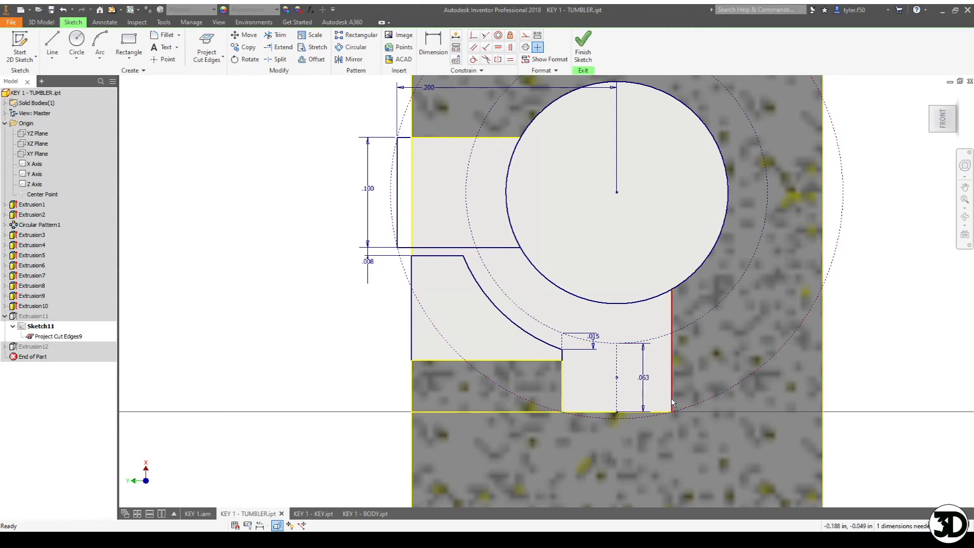
{"action": "mouse_move", "coordinate": [671, 408]}
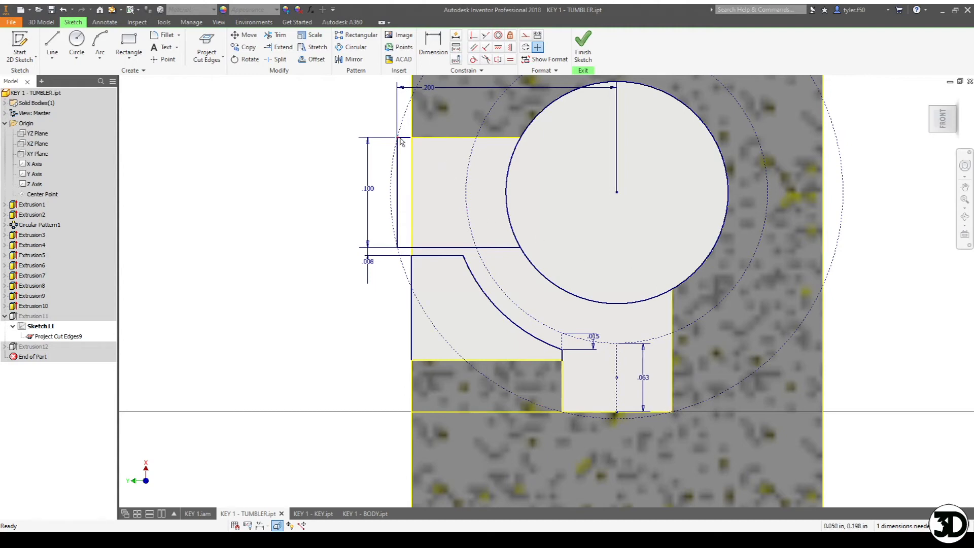
{"action": "mouse_move", "coordinate": [625, 376]}
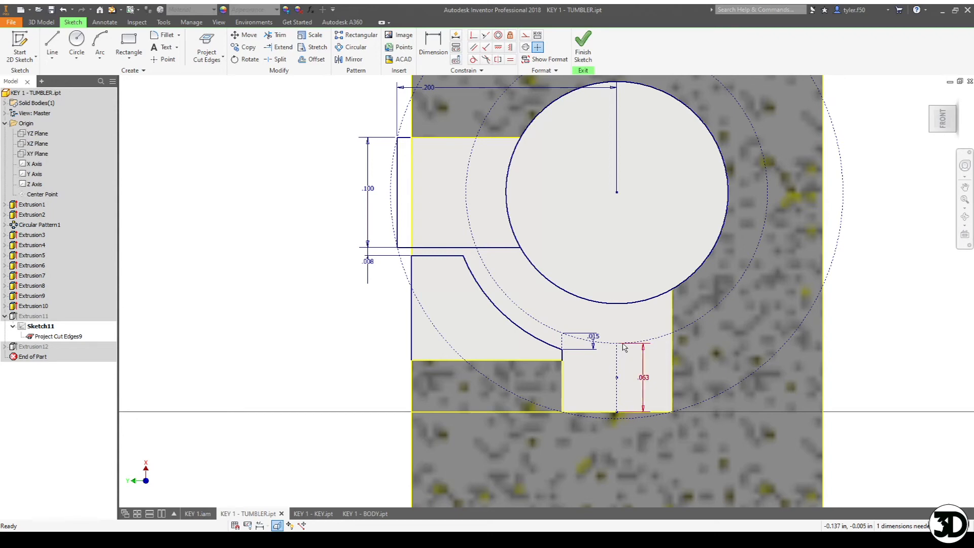
Bring the KEY 1 - KEY.ipt part document back to the front
{"action": "left_click", "coordinate": [305, 513]}
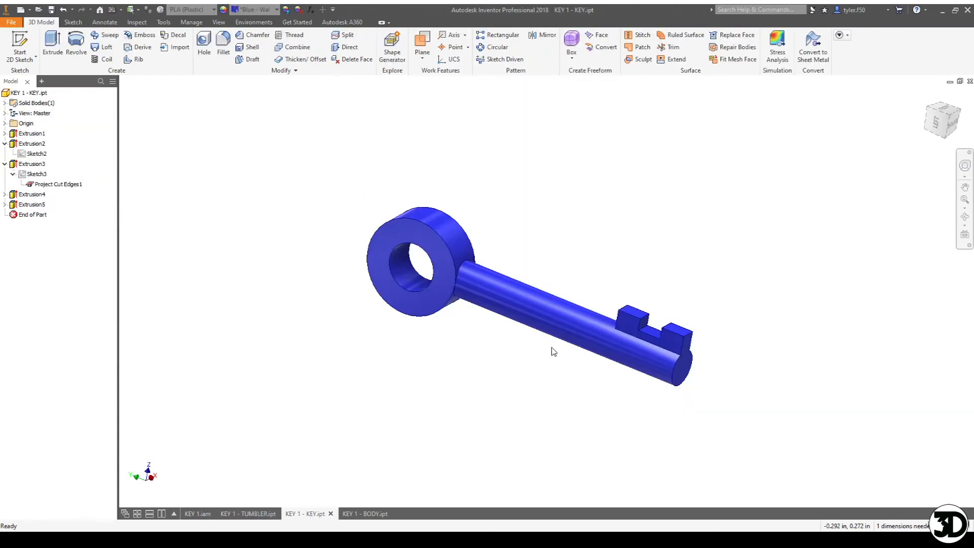
{"action": "mouse_move", "coordinate": [652, 329]}
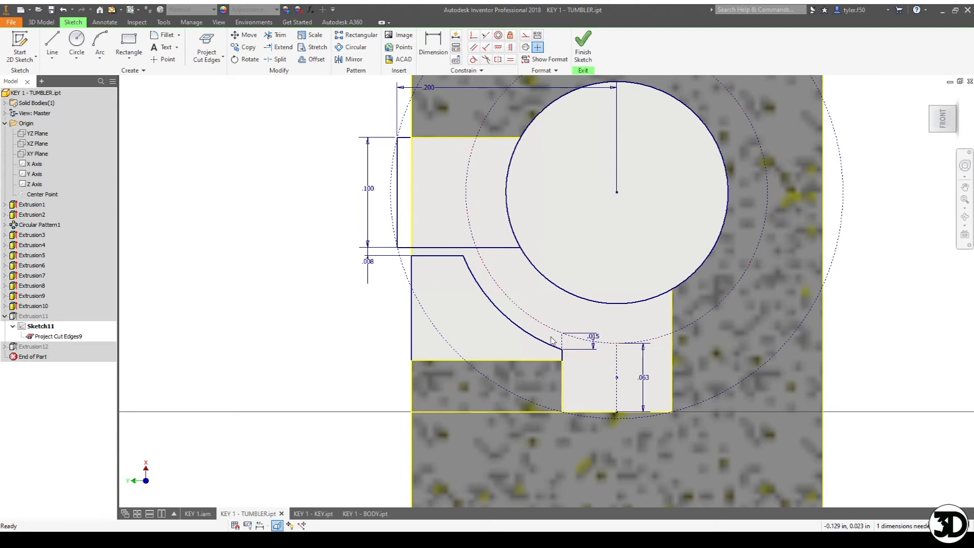
{"action": "mouse_move", "coordinate": [554, 336]}
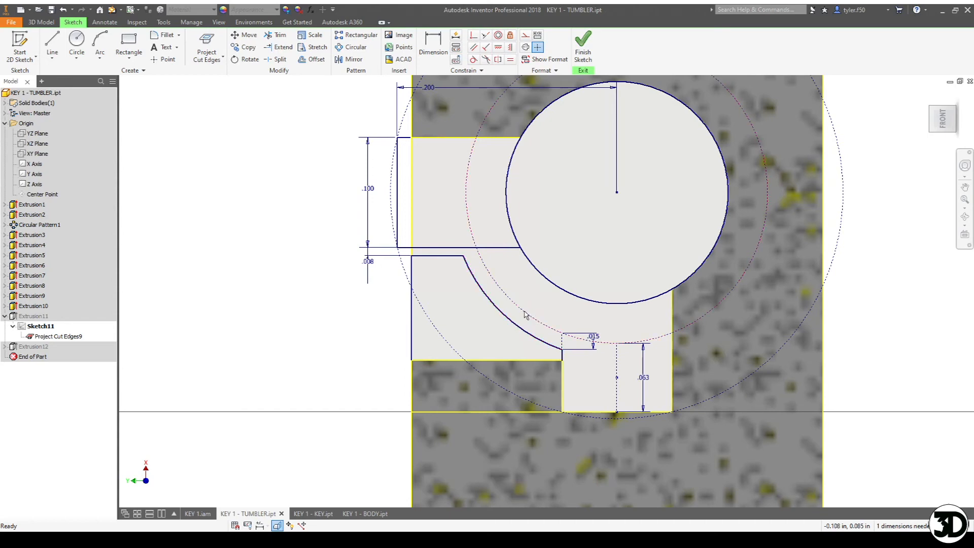
{"action": "mouse_move", "coordinate": [487, 334]}
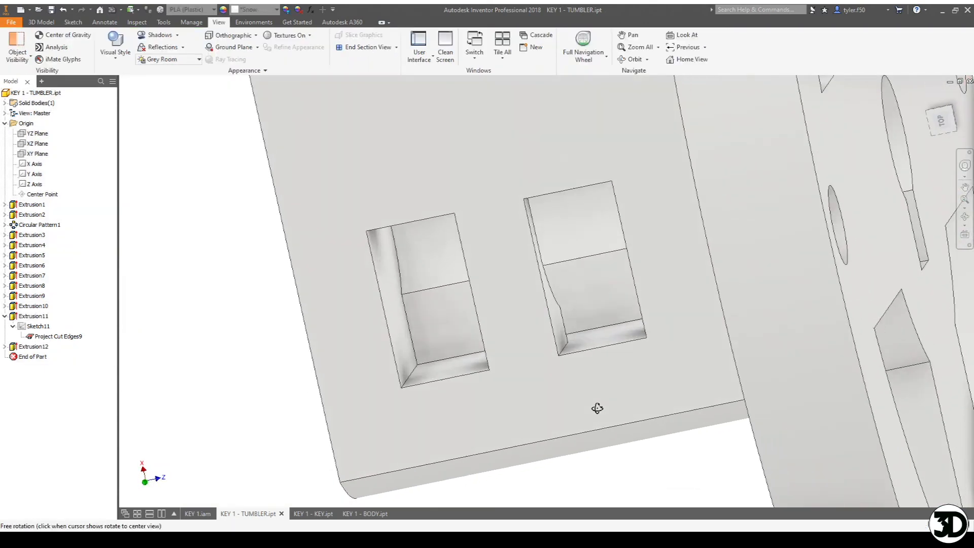
Finish the sketch and orbit the tumbler to view its curved keyway slots
{"action": "left_click", "coordinate": [33, 356]}
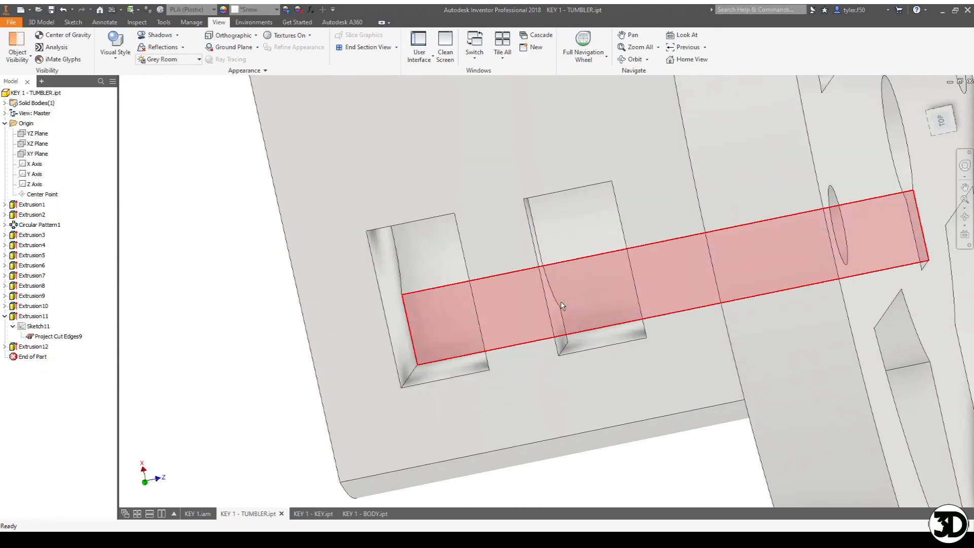
{"action": "left_click_drag", "start_coordinate": [560, 304], "coordinate": [557, 300]}
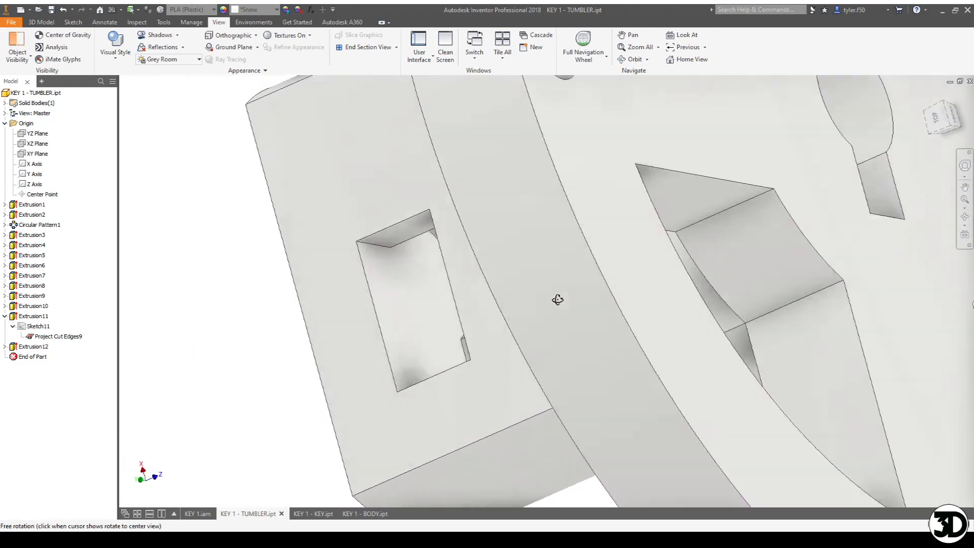